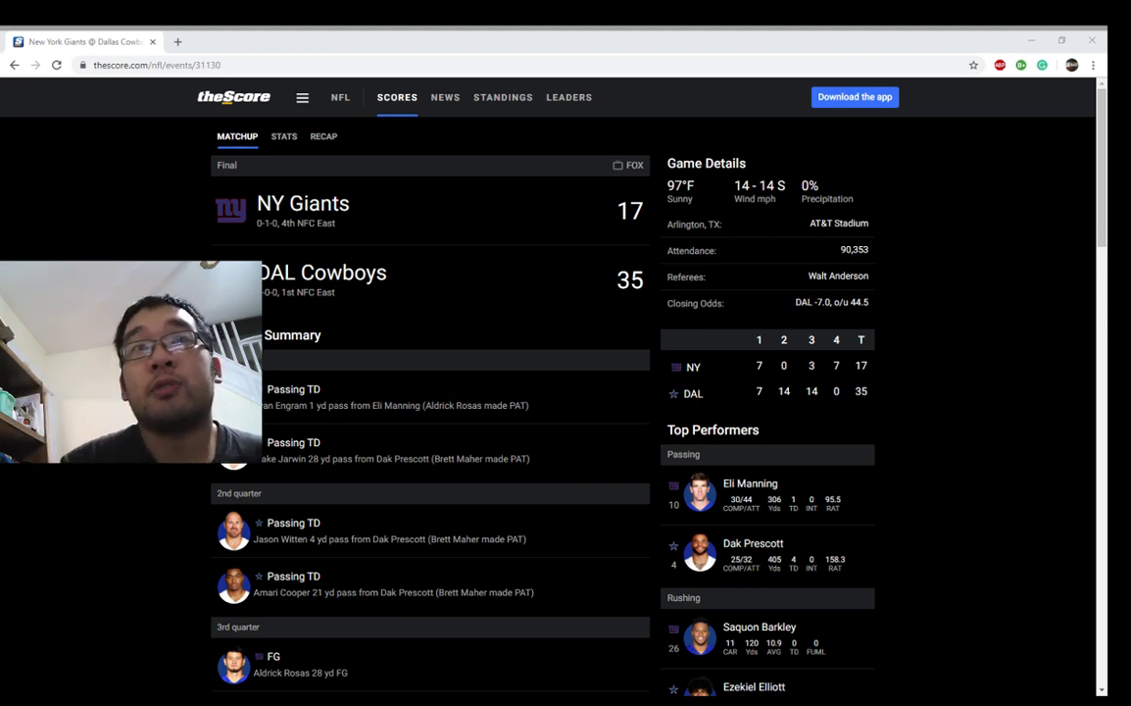
pyautogui.scroll(-3)
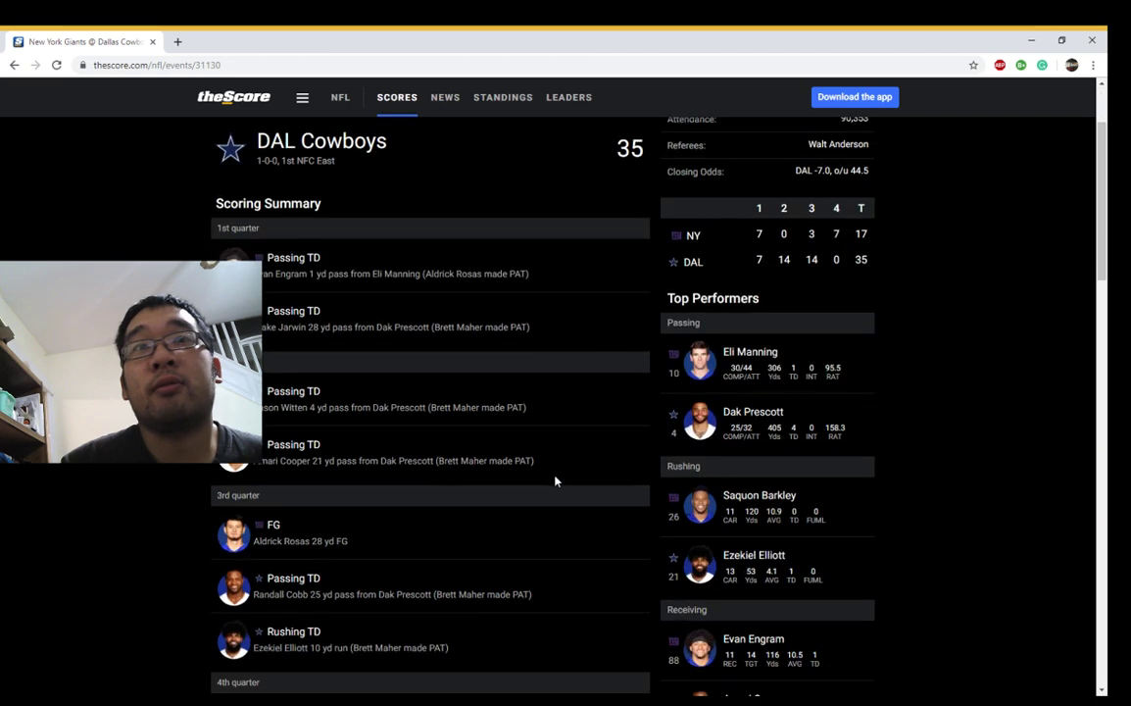
pyautogui.scroll(-3)
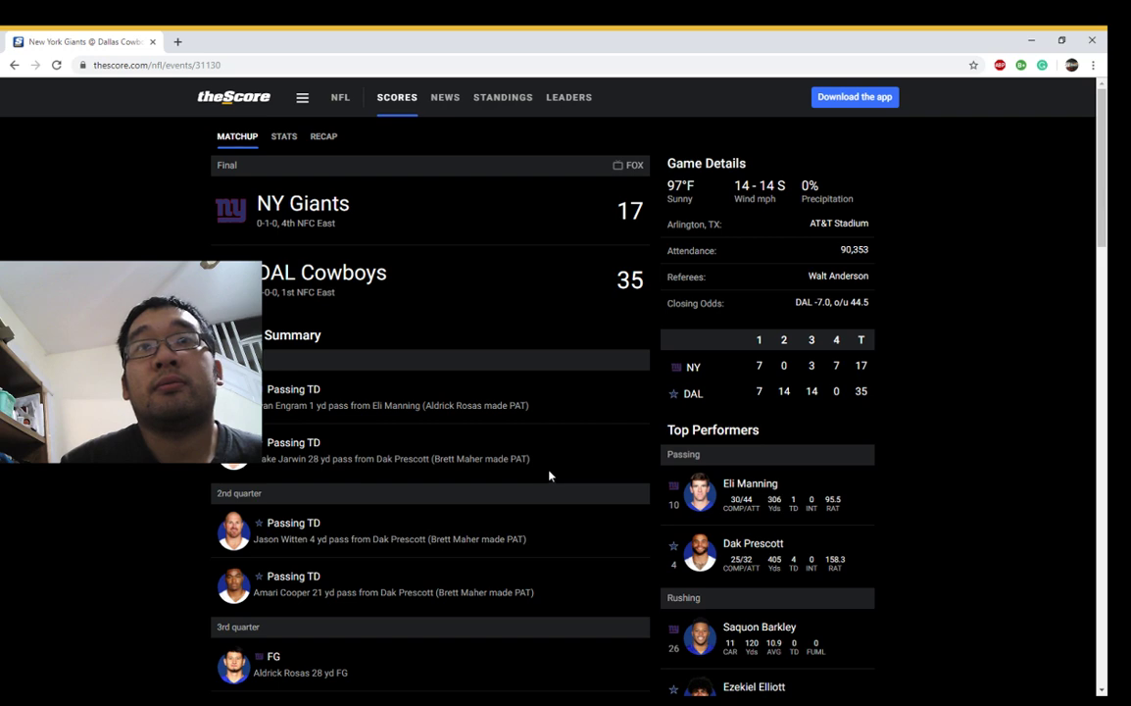
pyautogui.scroll(-3)
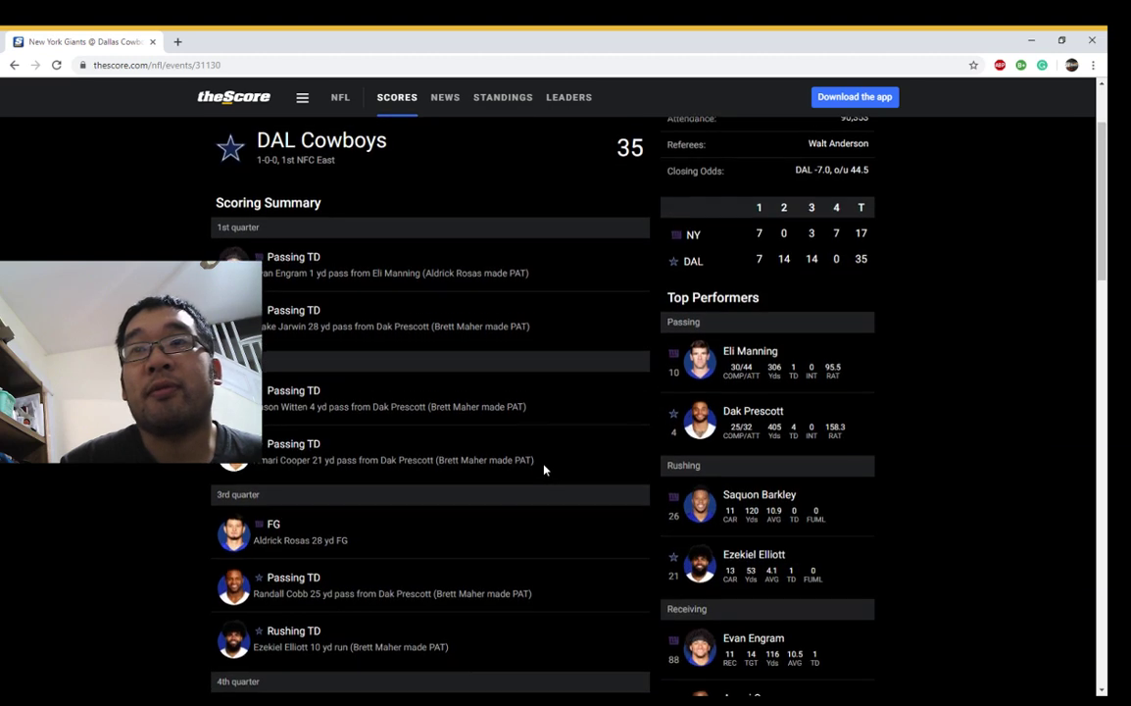
pyautogui.scroll(-3)
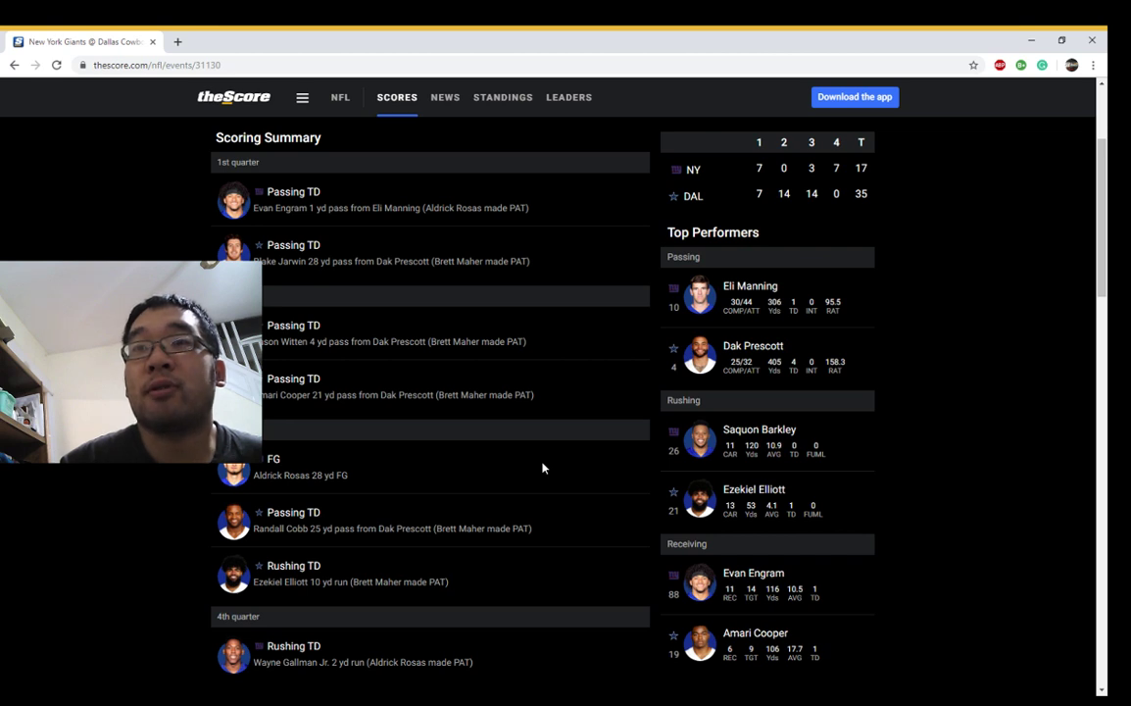
pyautogui.scroll(3)
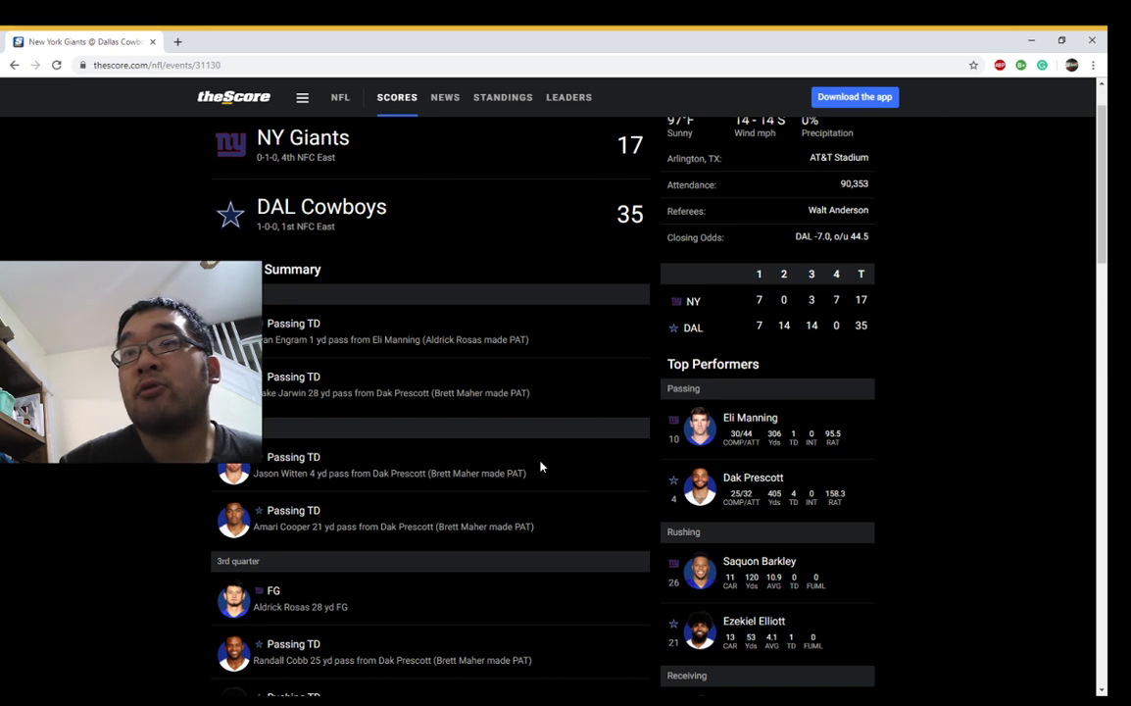
pyautogui.scroll(3)
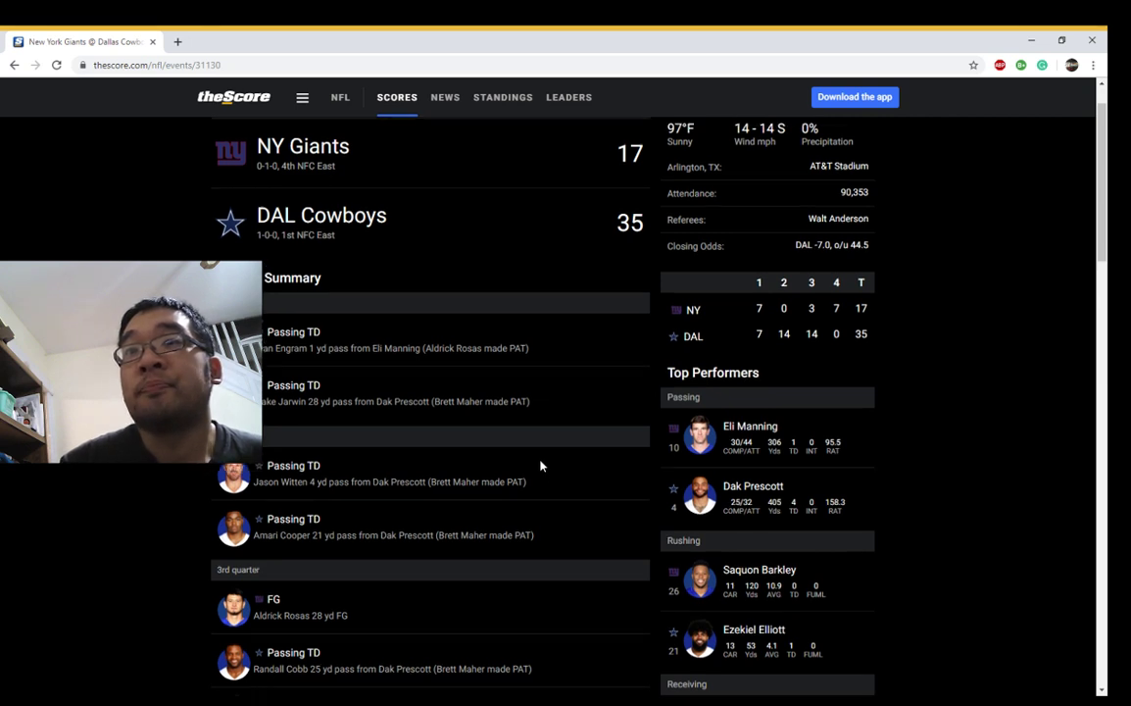
pyautogui.scroll(3)
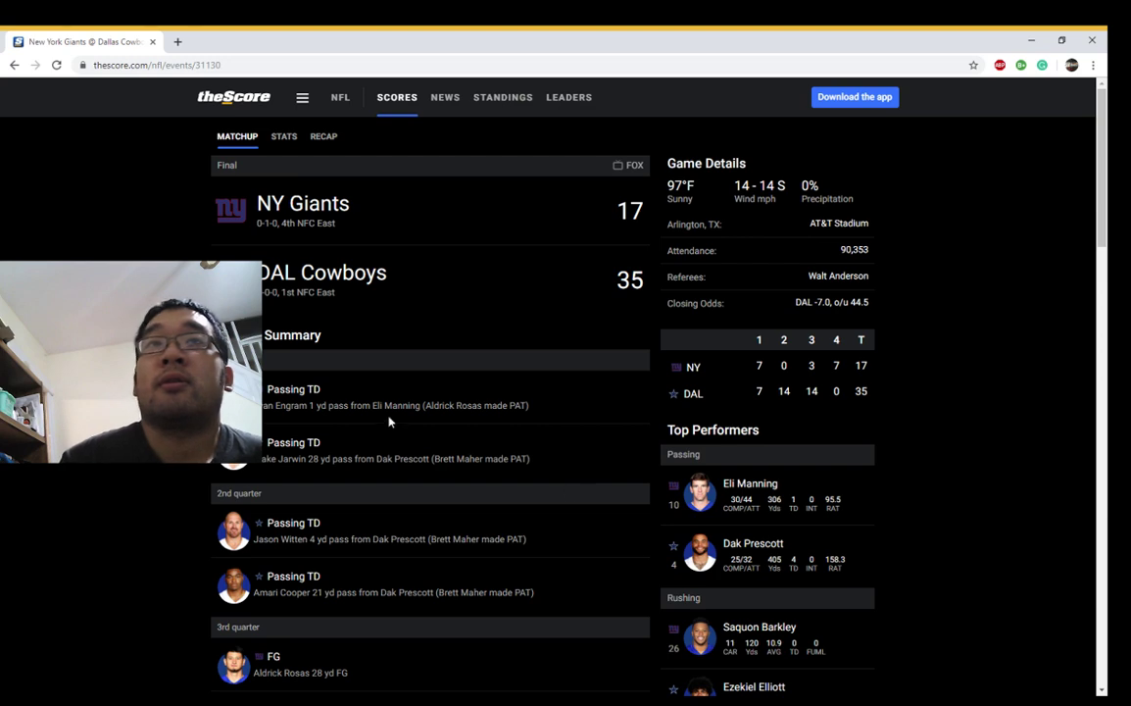
pyautogui.scroll(-3)
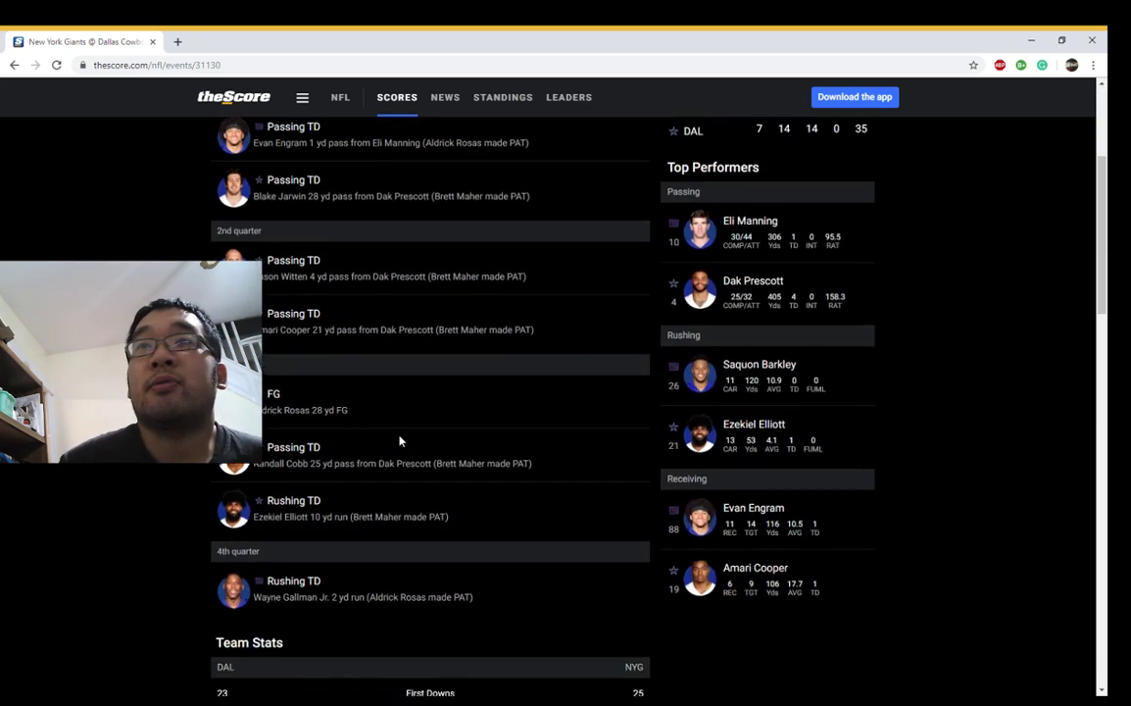